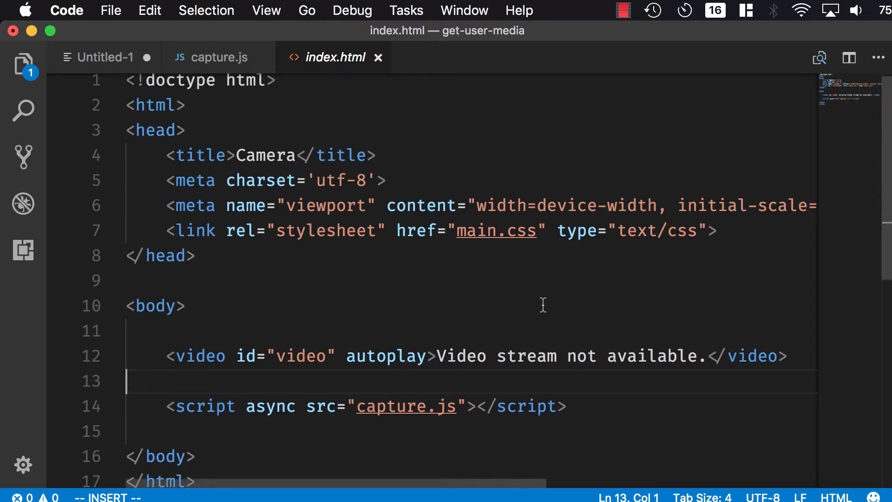
mouse_move(173, 364)
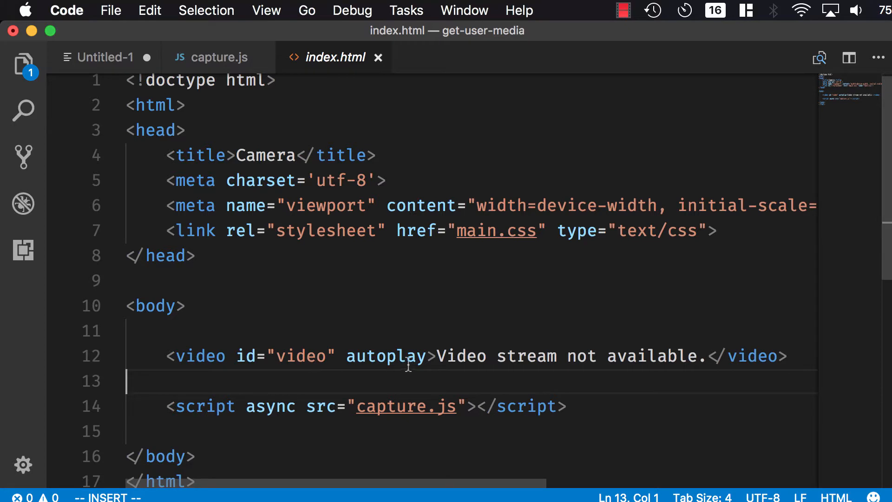
mouse_move(184, 401)
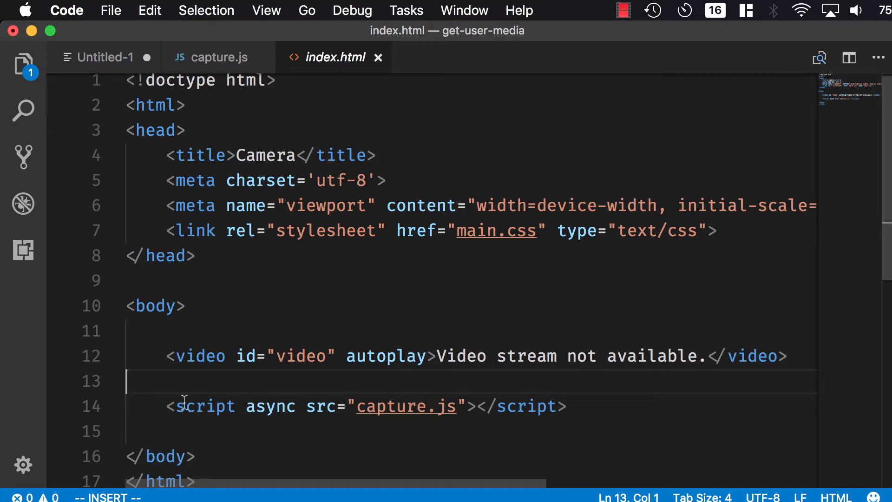
mouse_move(444, 415)
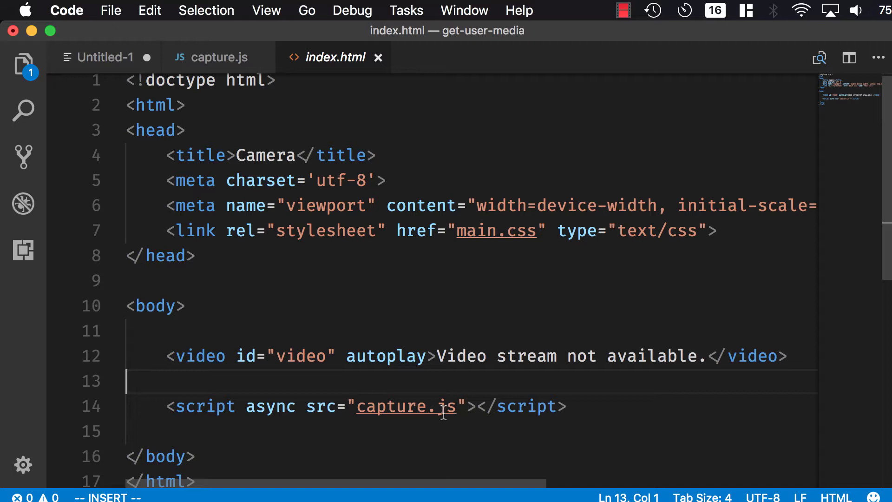
mouse_move(215, 67)
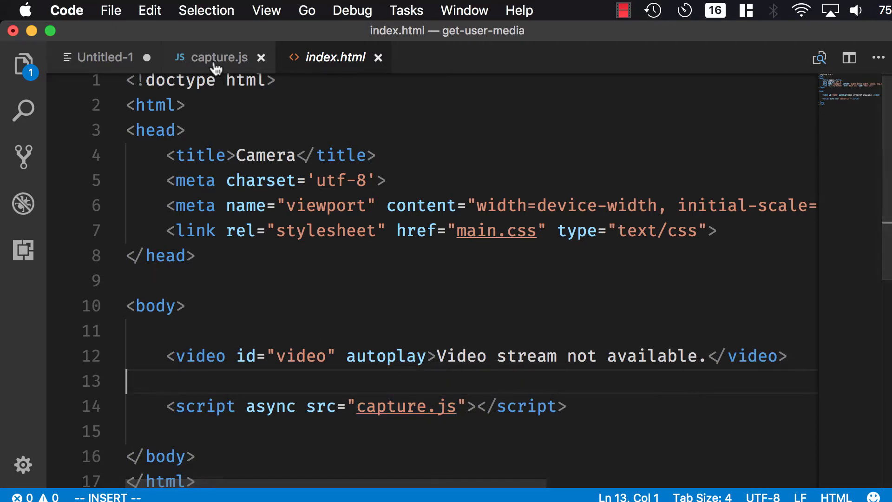
Step: In capture.js, add navigator.mediaDevices.getUserMedia inside the startup function
click(219, 56)
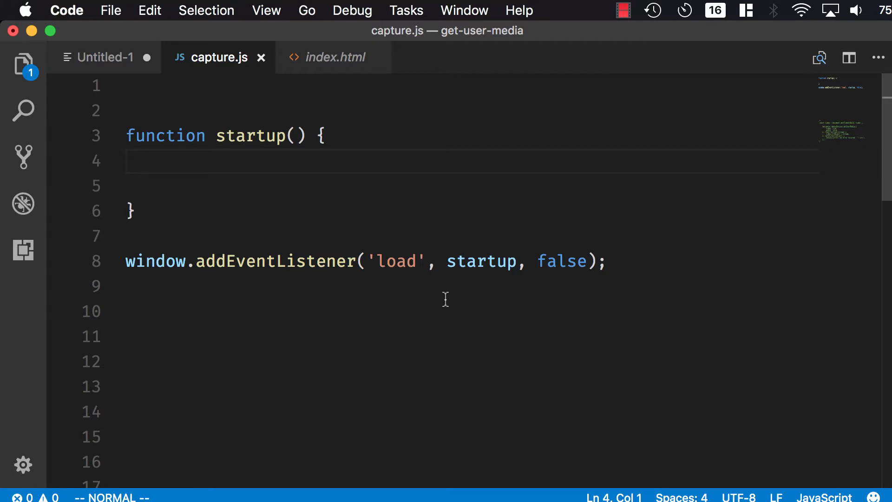
mouse_move(374, 158)
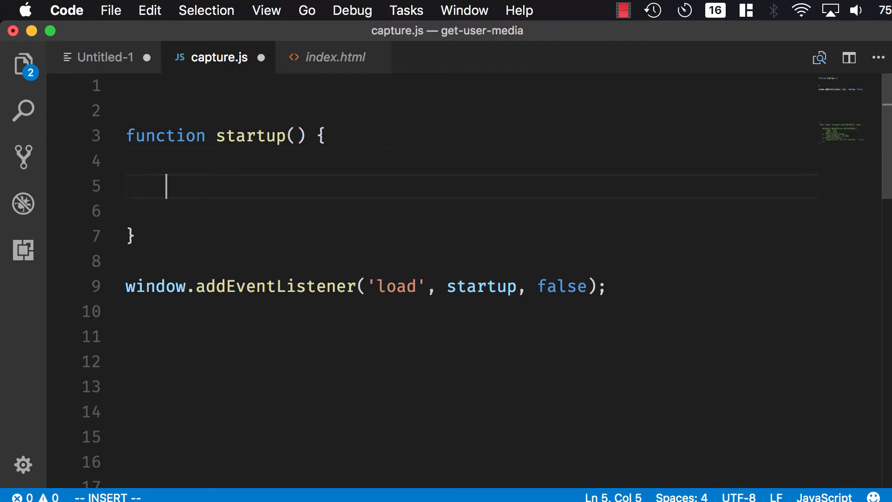
text(navigator)
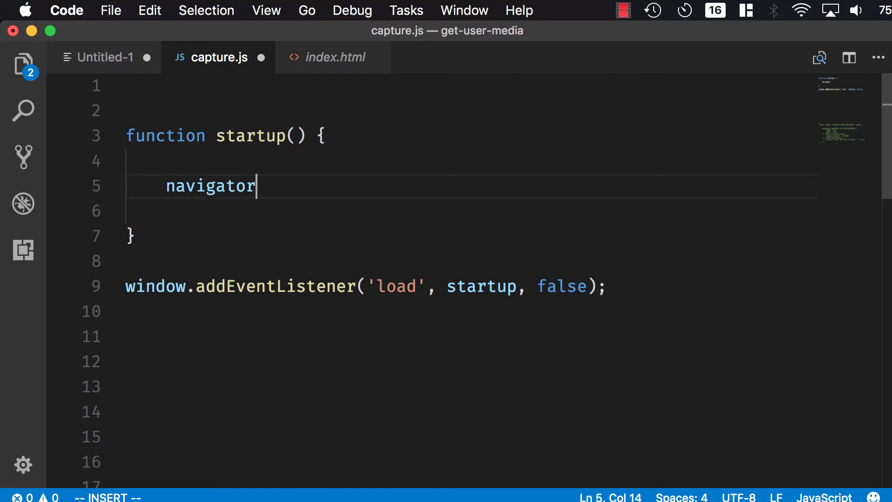
text(.mediaDevices)
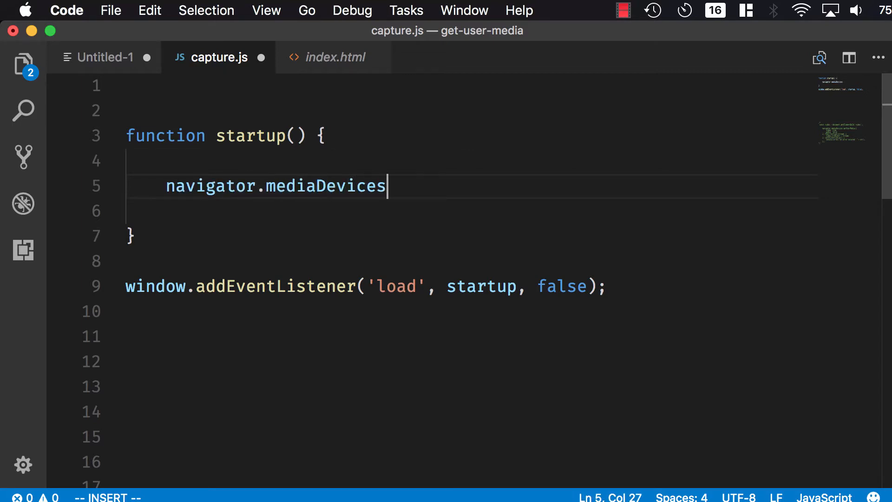
text(.getUserMedia)
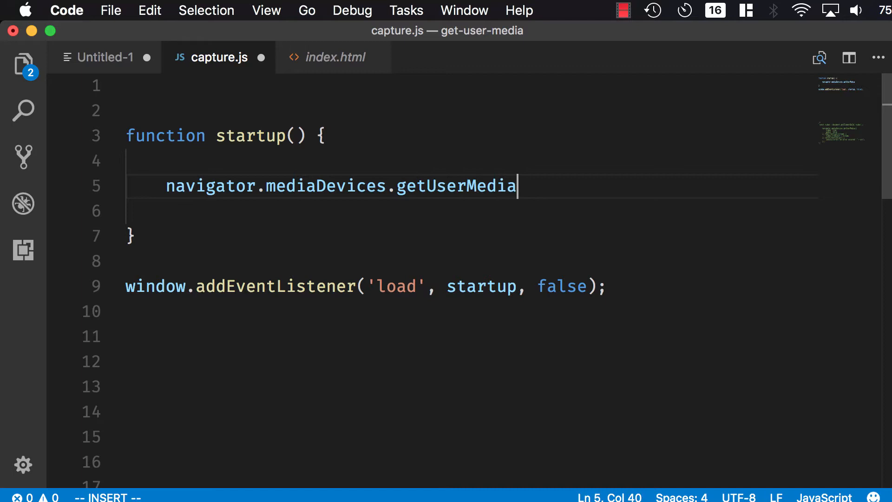
Step: Correct the mediaDevices segment and append parentheses to the getUserMedia call
double_click(391, 185)
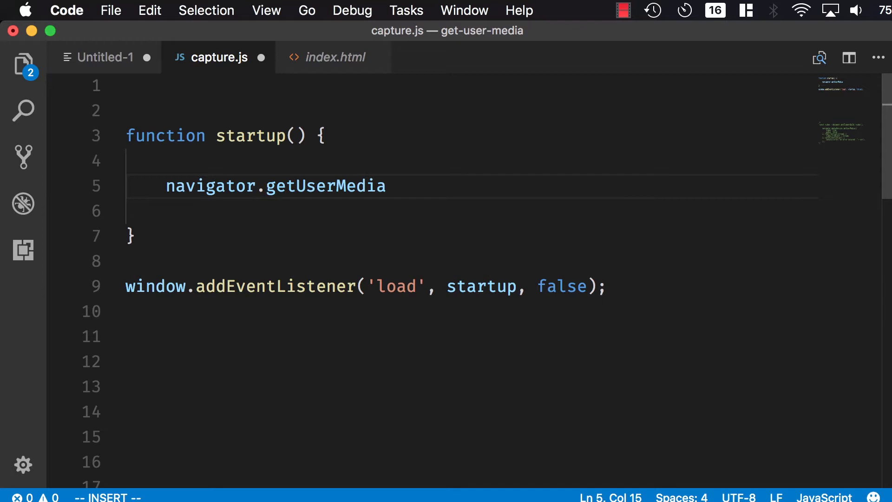
text(mediaDevices)
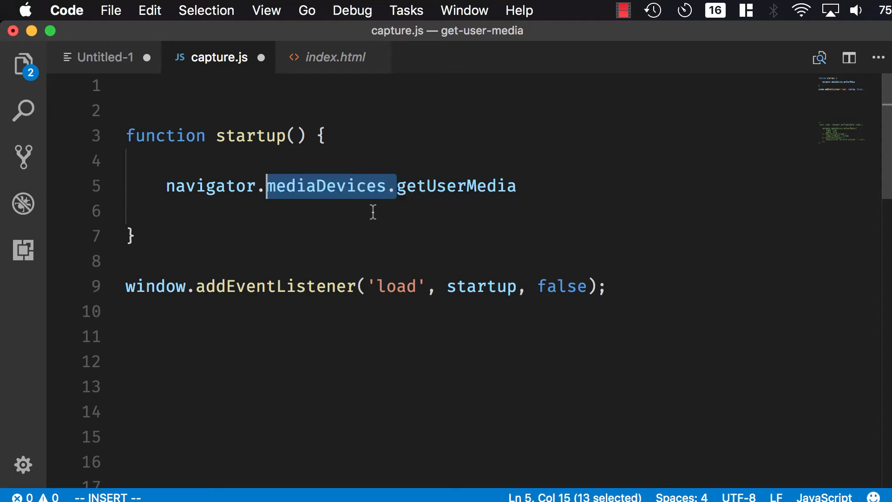
double_click(456, 186)
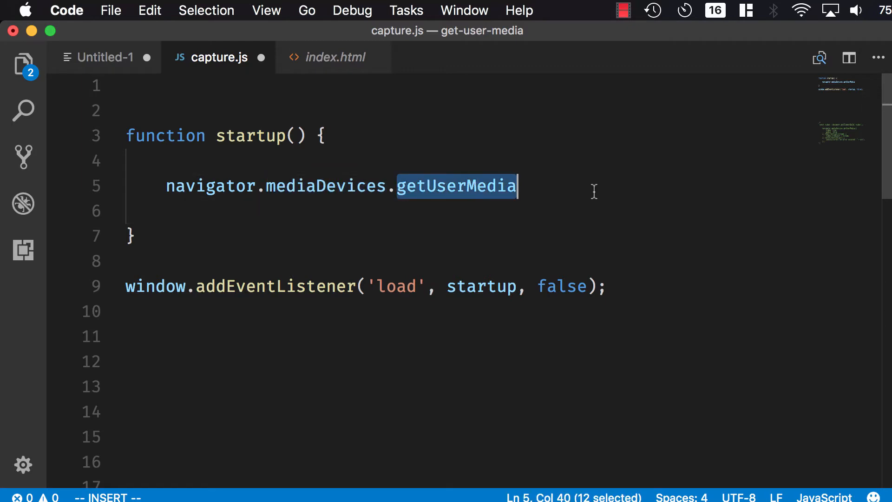
text(()
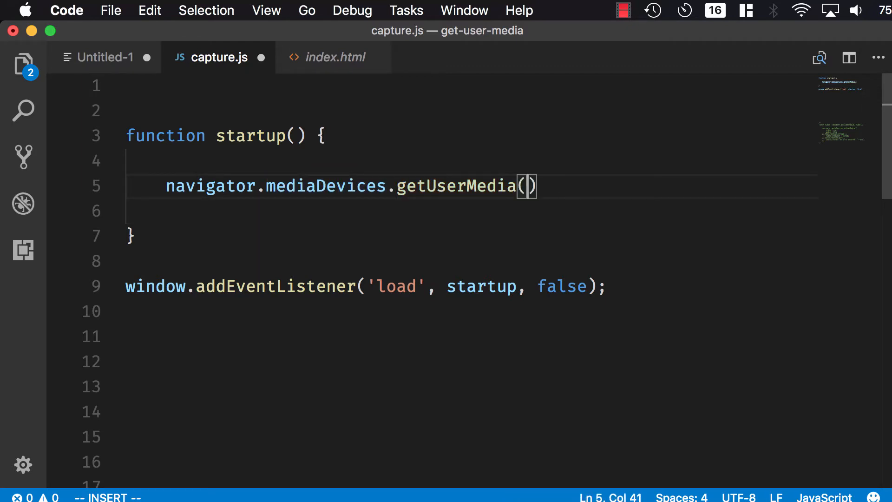
Step: Pass constraints requesting audio false and video true to getUserMedia
text({)
click(472, 211)
text(audio:)
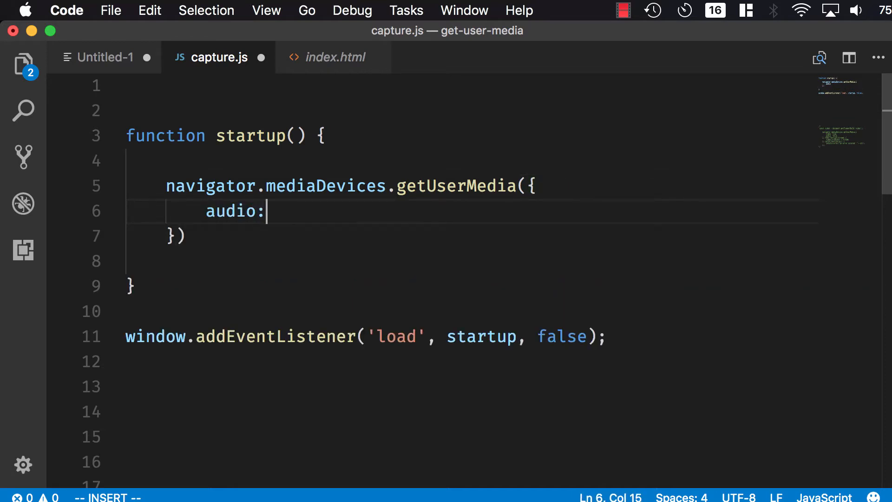
text(false,)
text(video:)
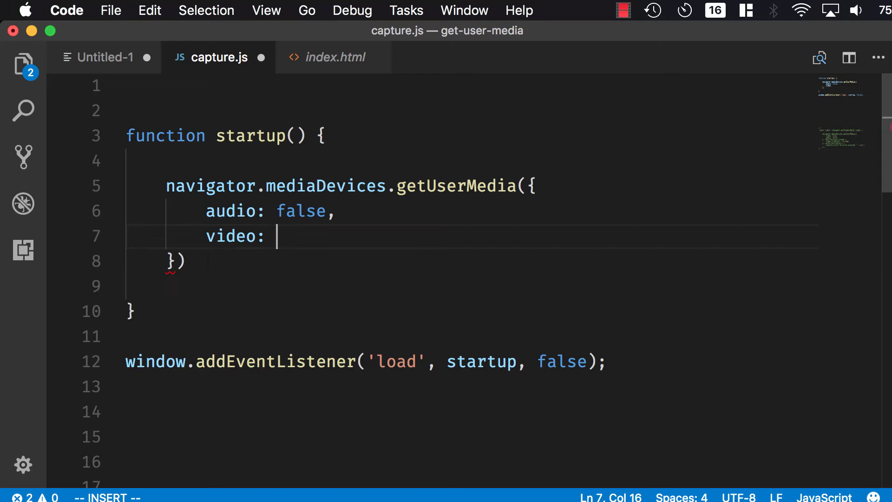
text(true)
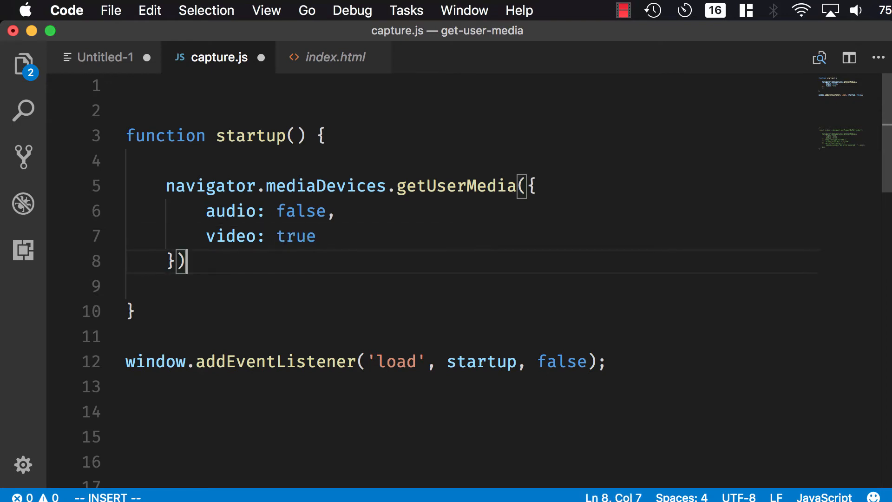
Step: Chain .then(stream => { }) and .catch(console.error) onto the getUserMedia call
text(.then()
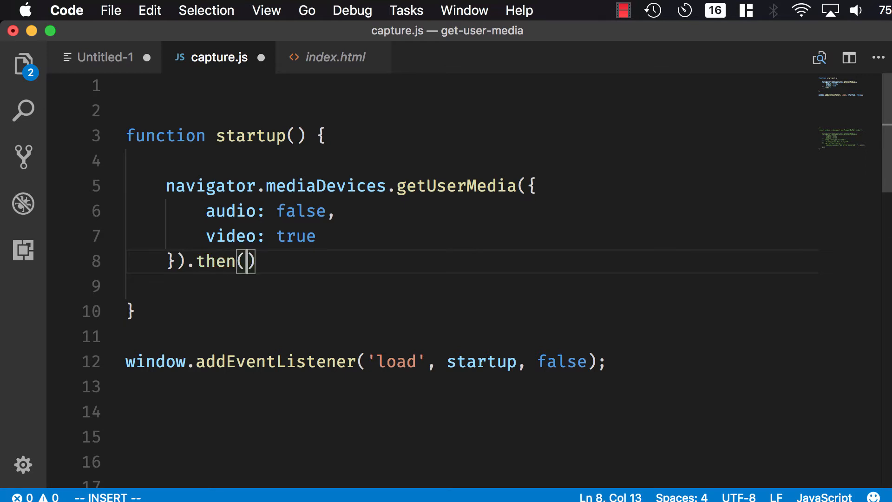
text(stream => {)
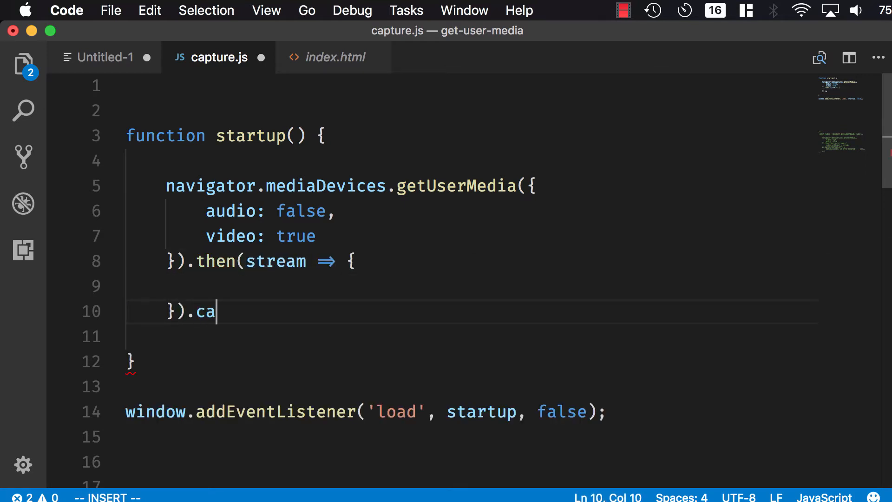
text(tch(c)
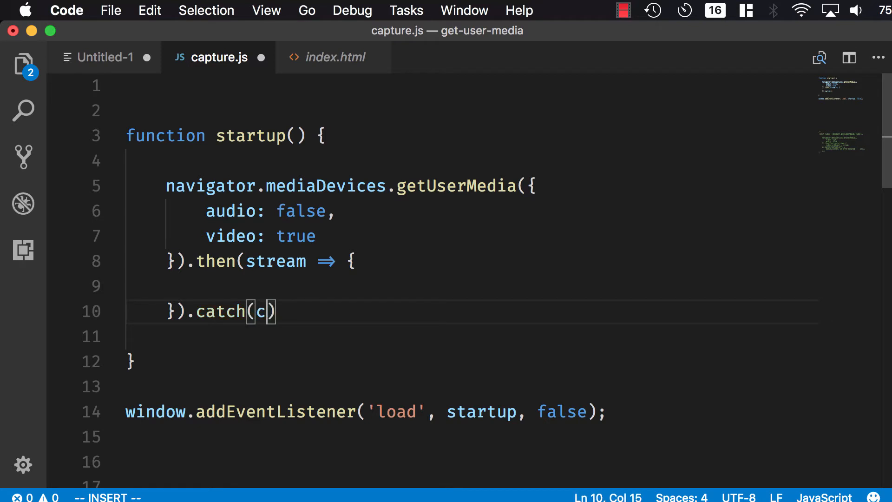
text(onsole.error)
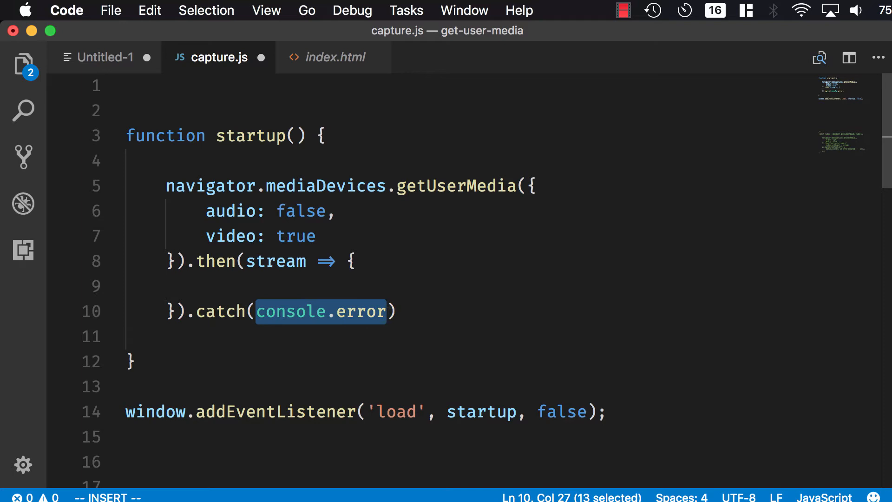
Step: Declare const video = document.getElementById('video') at the top of capture.js
click(208, 285)
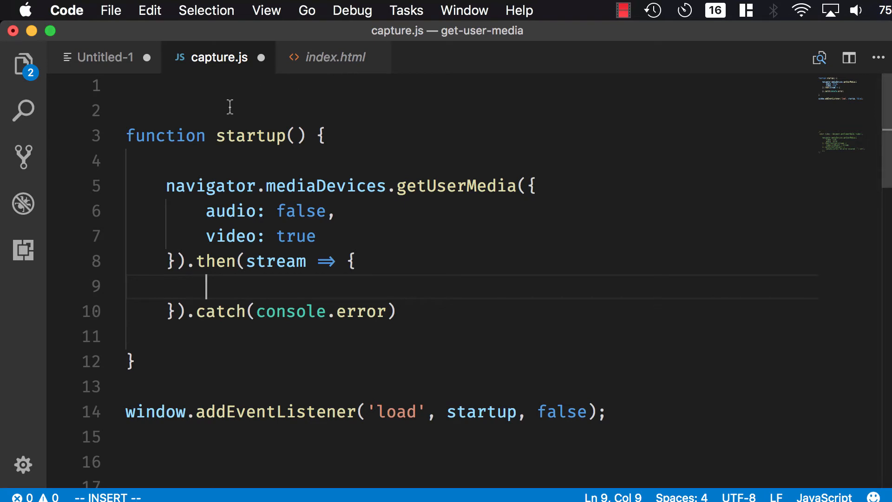
text(const vid)
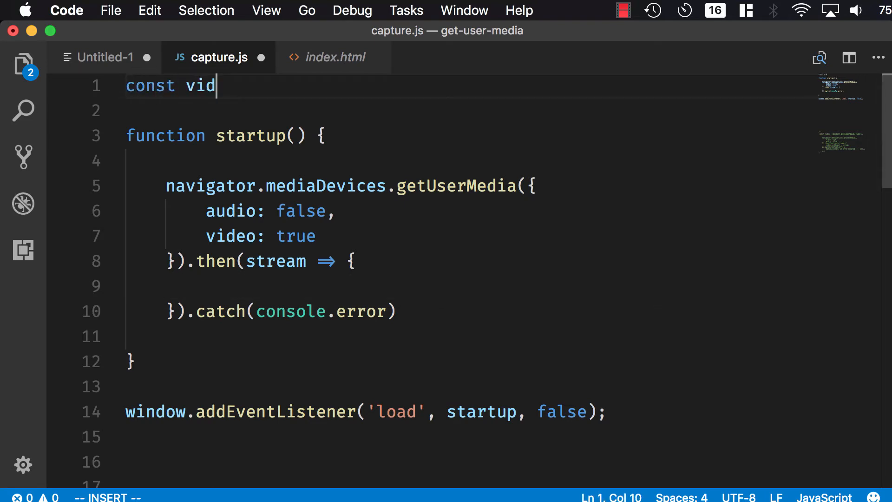
text(eo = document.)
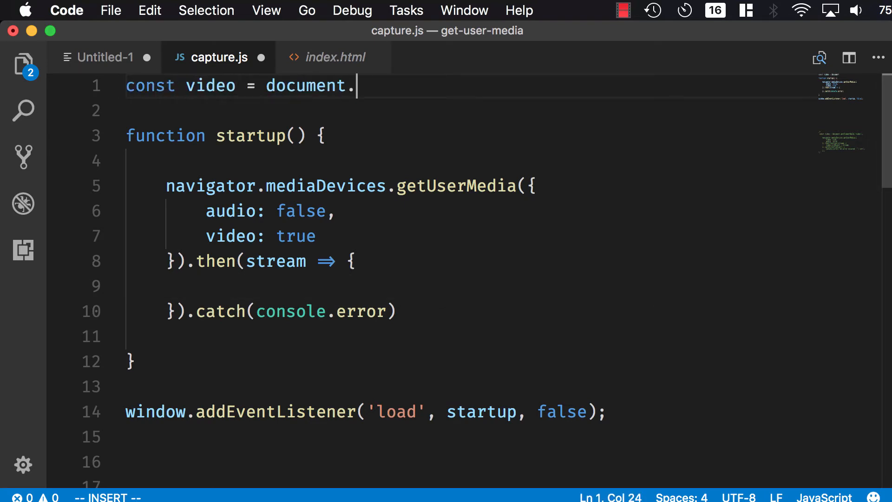
text(getElement)
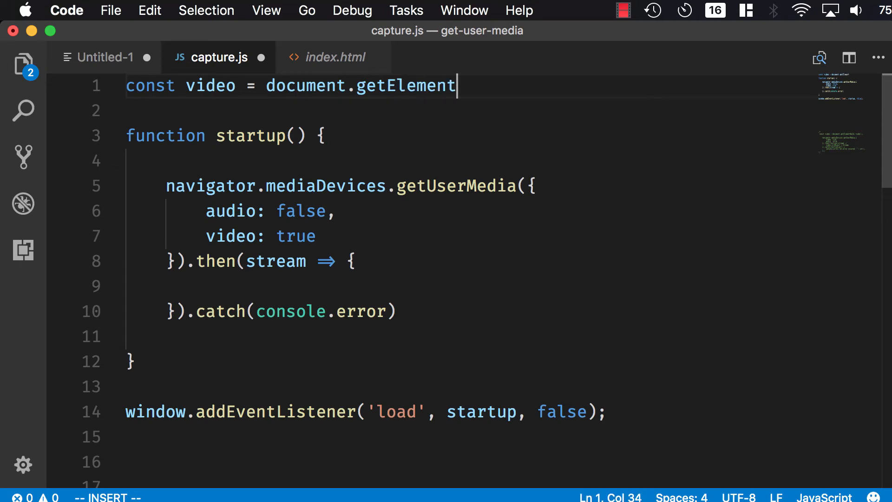
text(ById('video'))
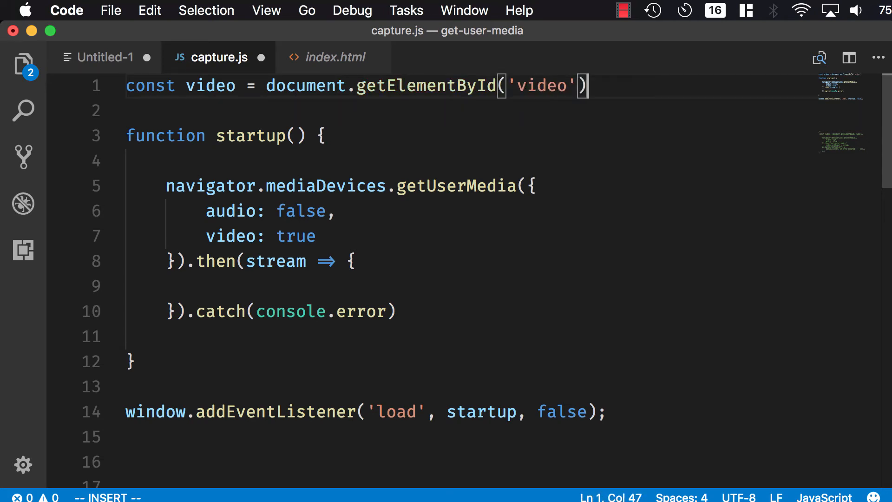
Step: Assign video.srcObject = stream inside the then handler
click(367, 286)
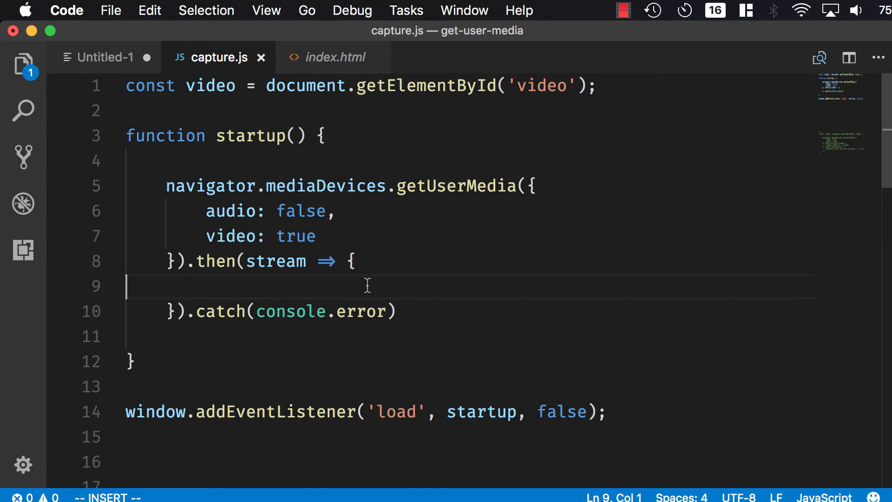
text(video.src)
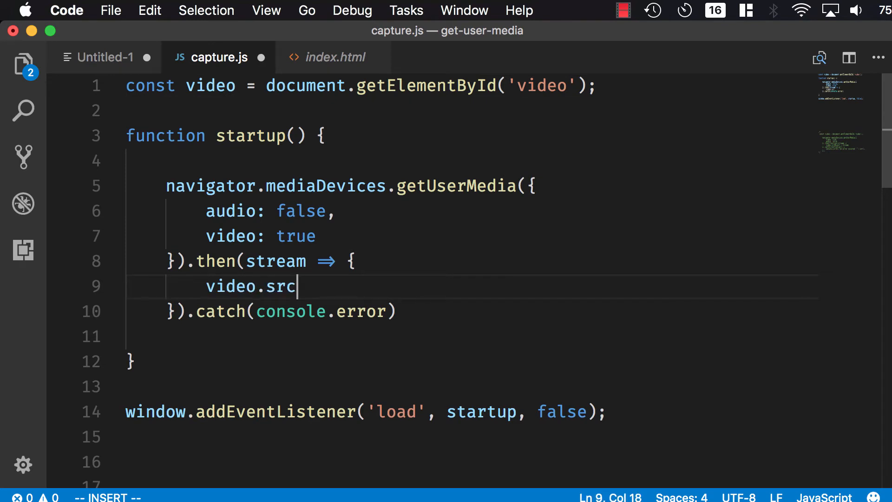
text(Object = st)
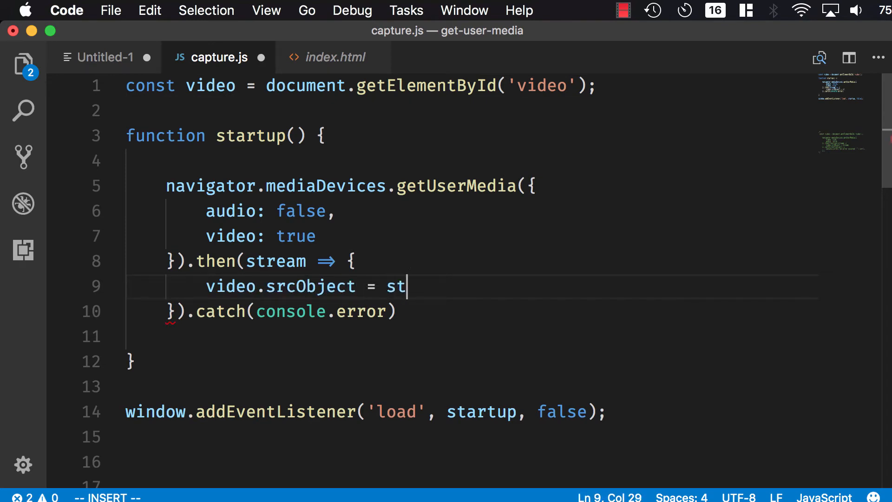
text(ream;)
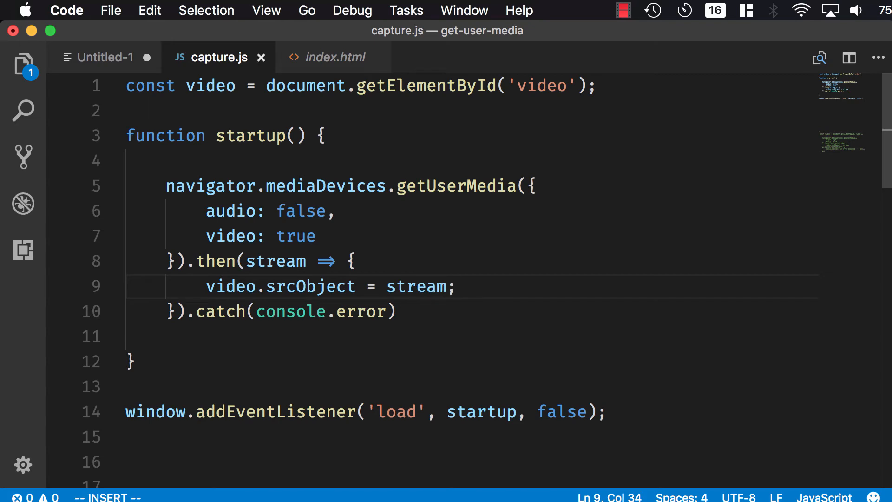
mouse_move(562, 336)
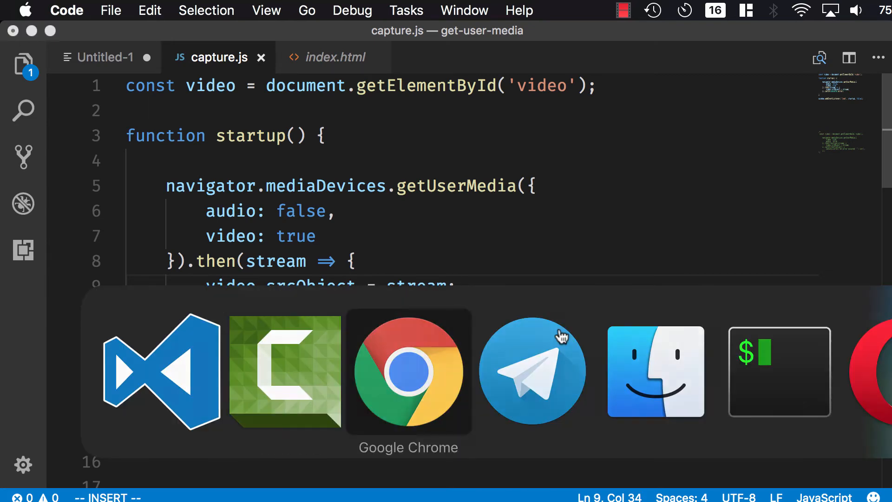
Step: View the webcam feed at localhost:8000 in Chrome and inspect the video element in DevTools
click(408, 371)
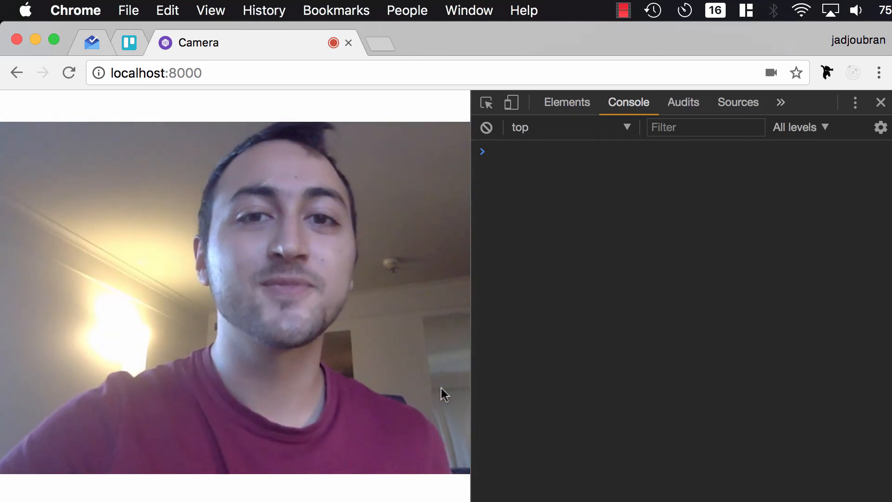
click(566, 102)
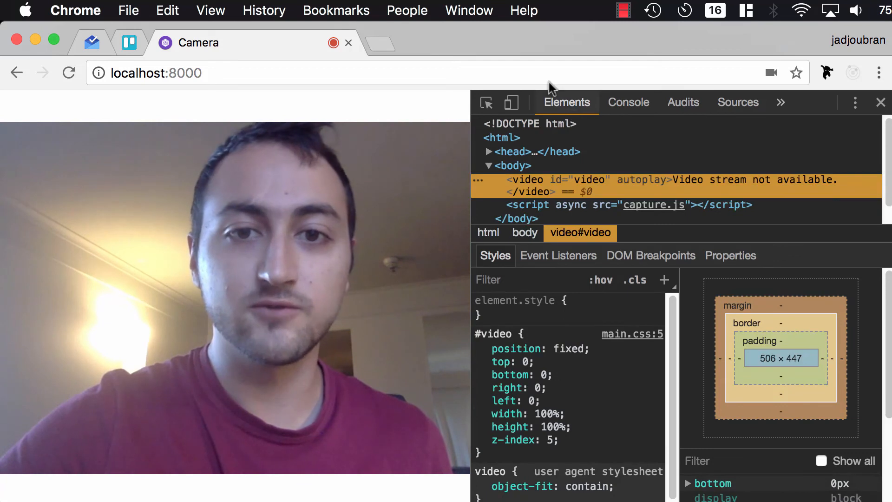